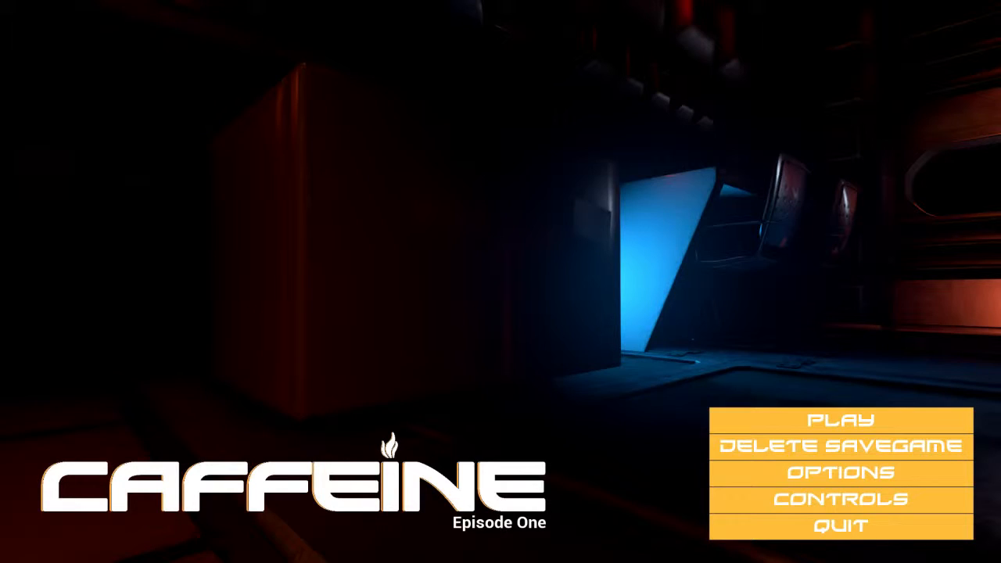
pyautogui.click(840, 420)
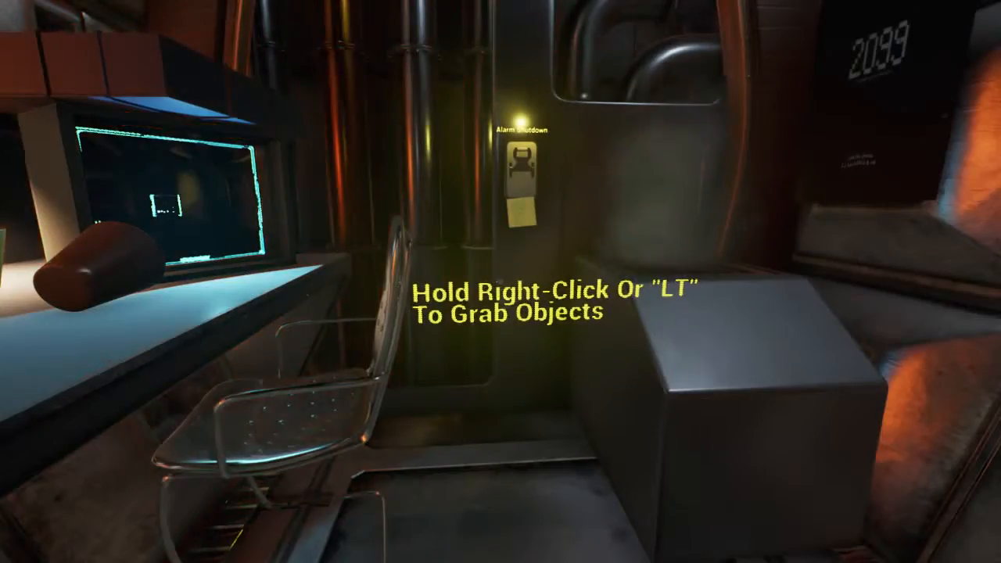
pyautogui.moveTo(500, 282)
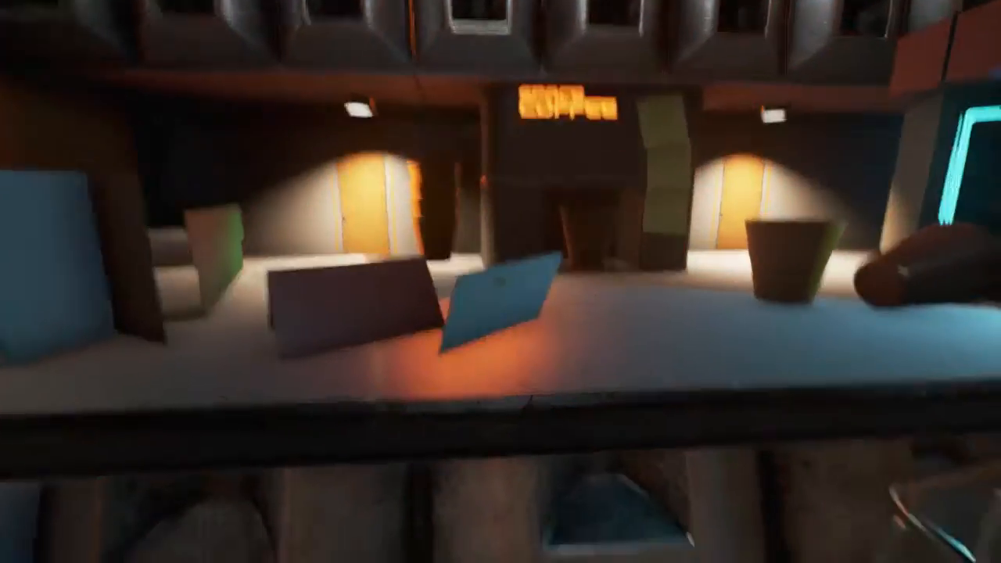
pyautogui.moveTo(501, 281)
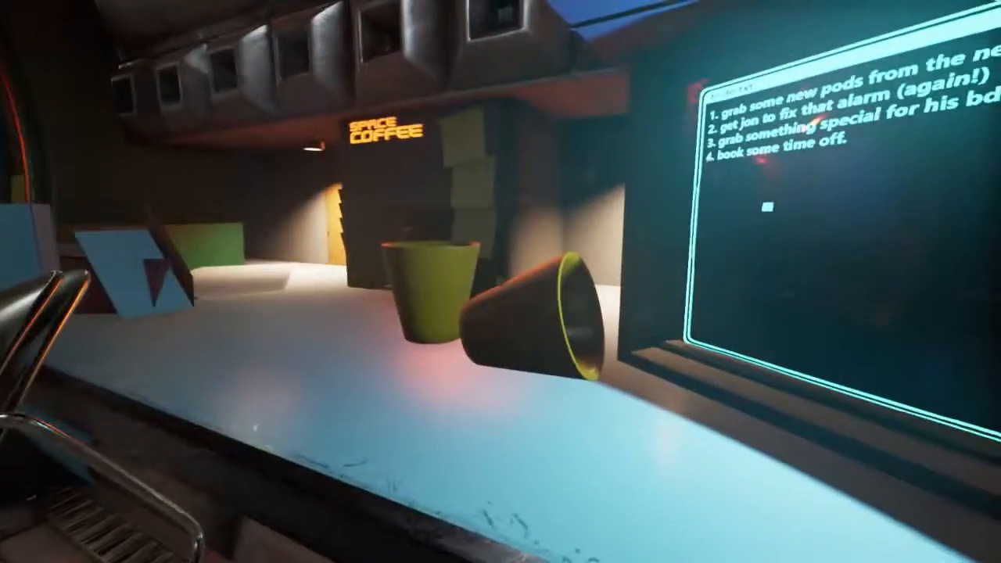
pyautogui.moveTo(501, 281)
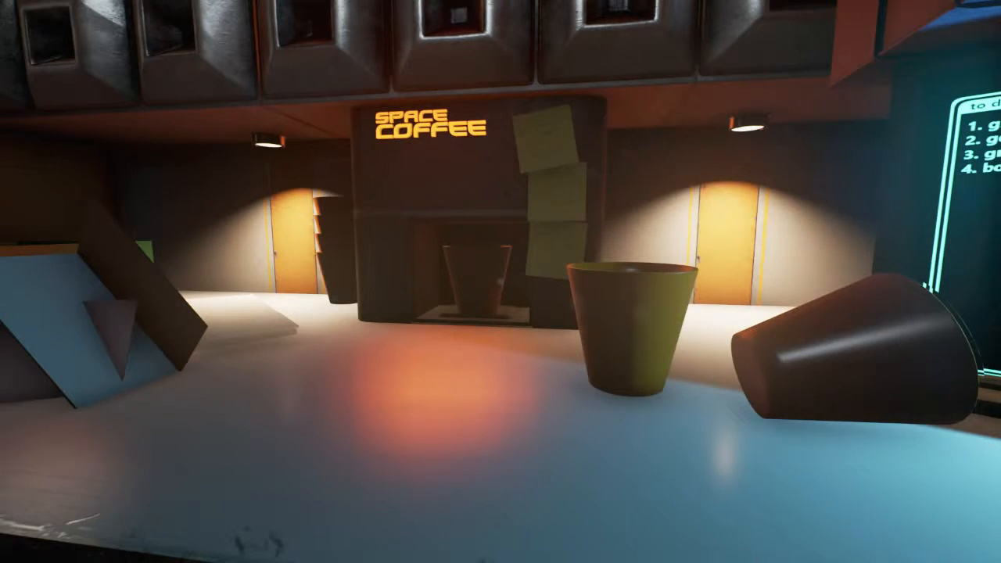
pyautogui.moveTo(500, 281)
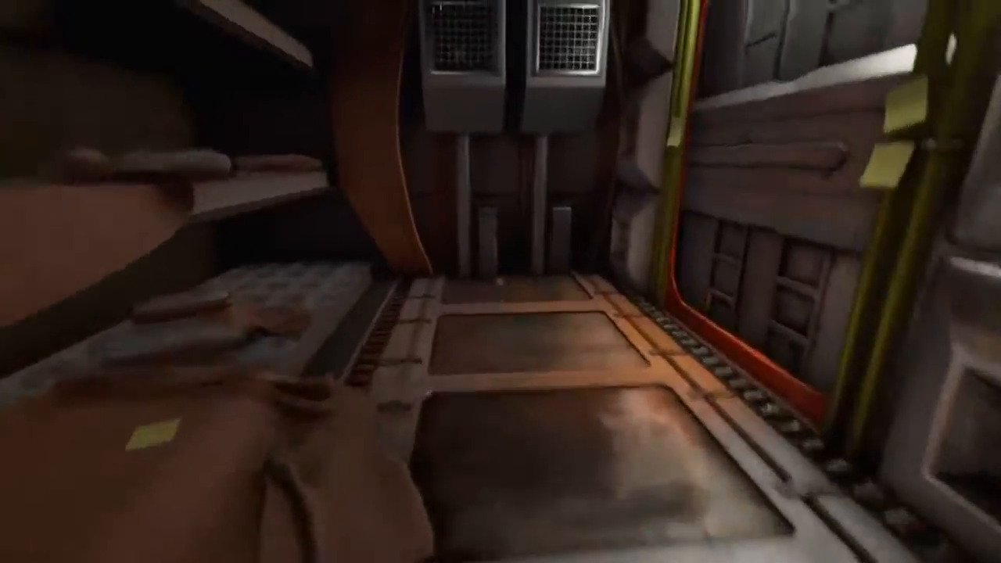
pyautogui.moveTo(501, 282)
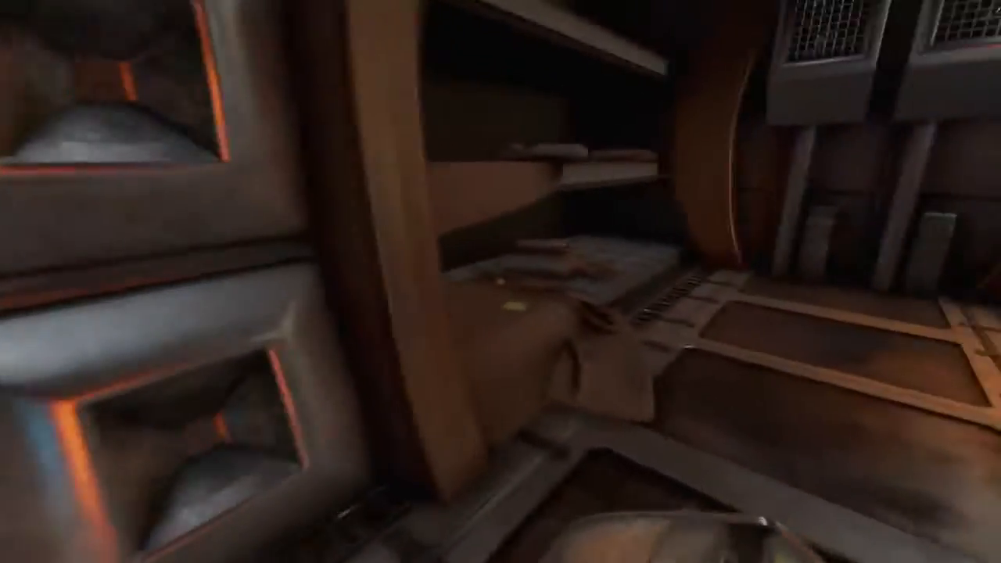
pyautogui.moveTo(501, 281)
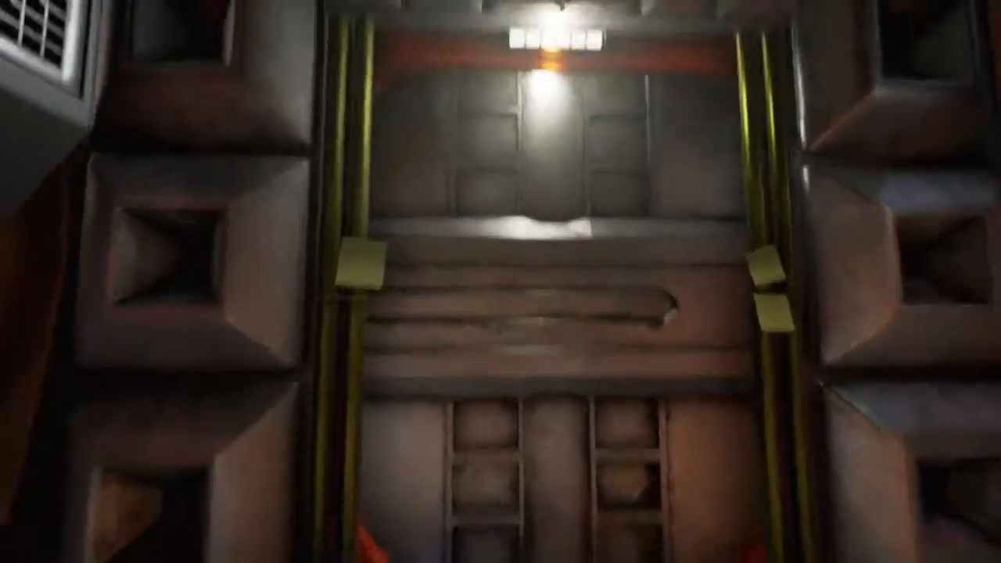
pyautogui.moveTo(500, 282)
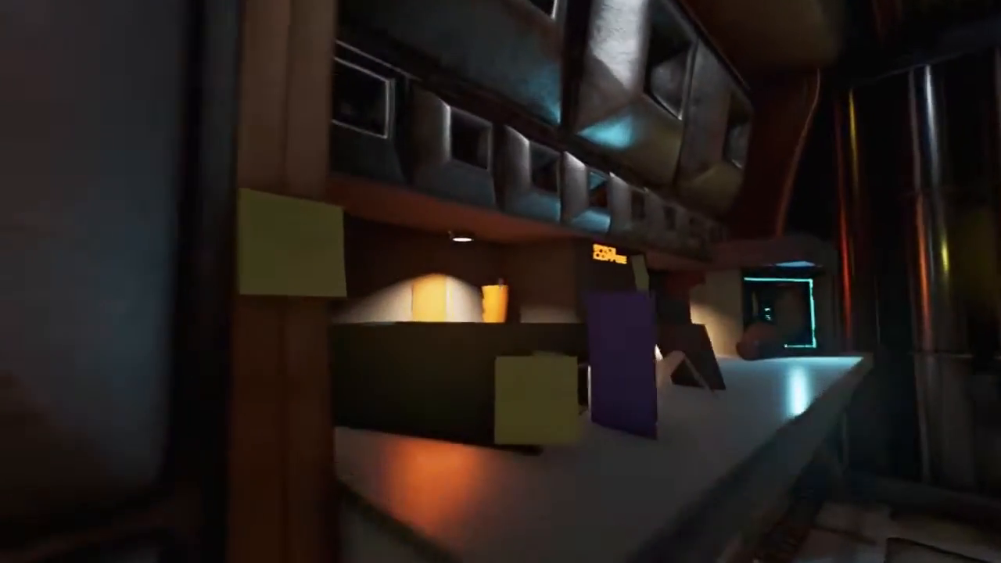
pyautogui.moveTo(500, 282)
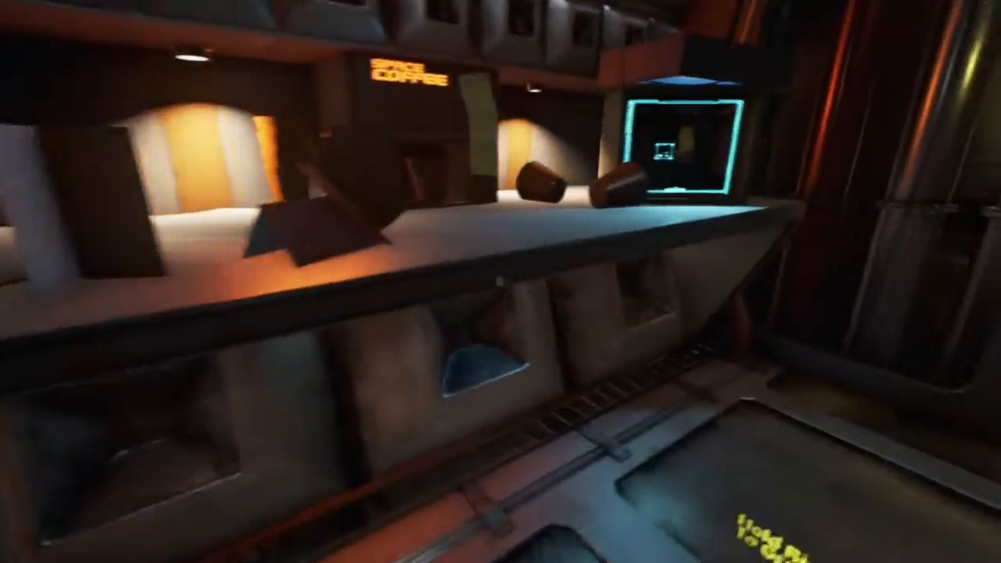
pyautogui.moveTo(501, 282)
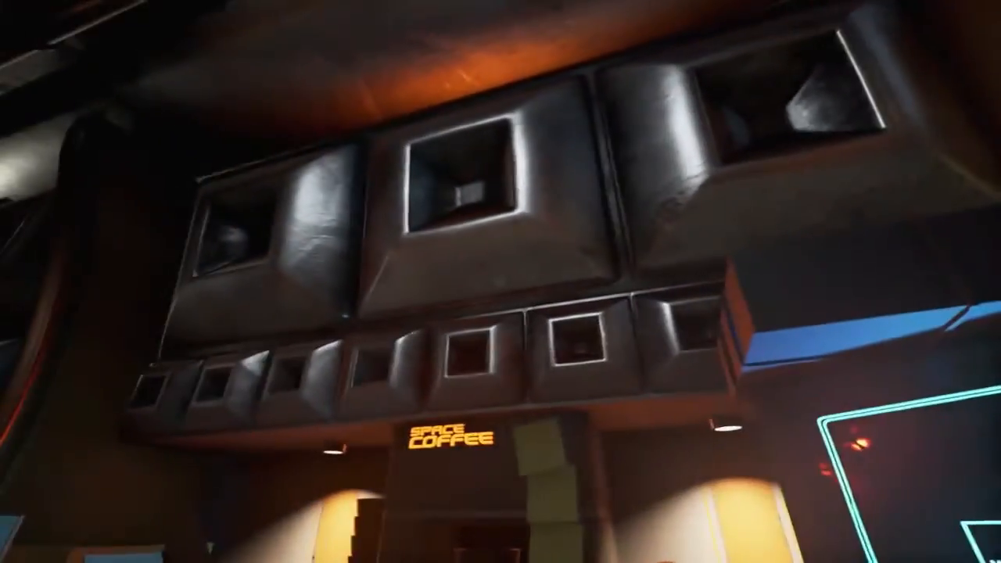
pyautogui.moveTo(500, 282)
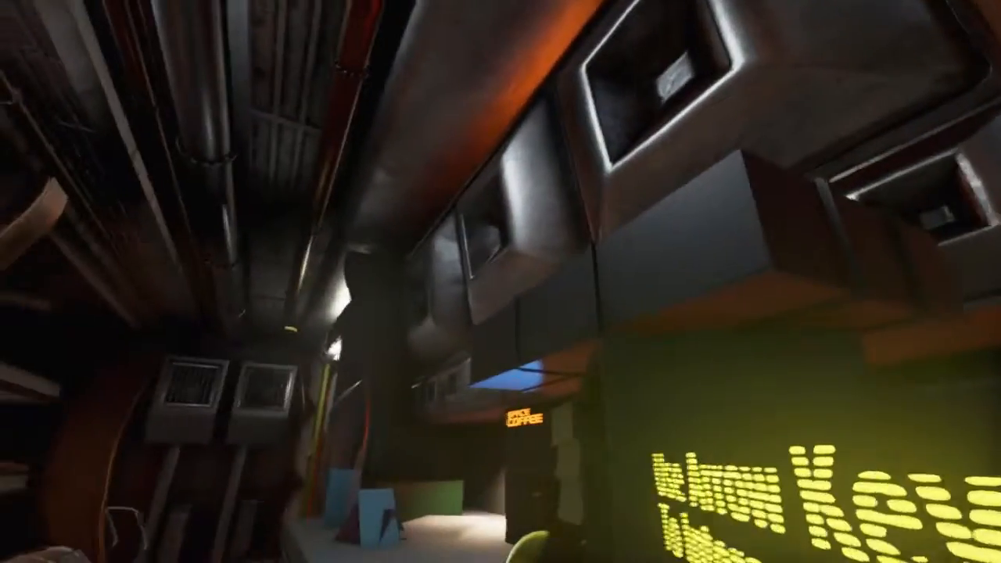
pyautogui.moveTo(501, 282)
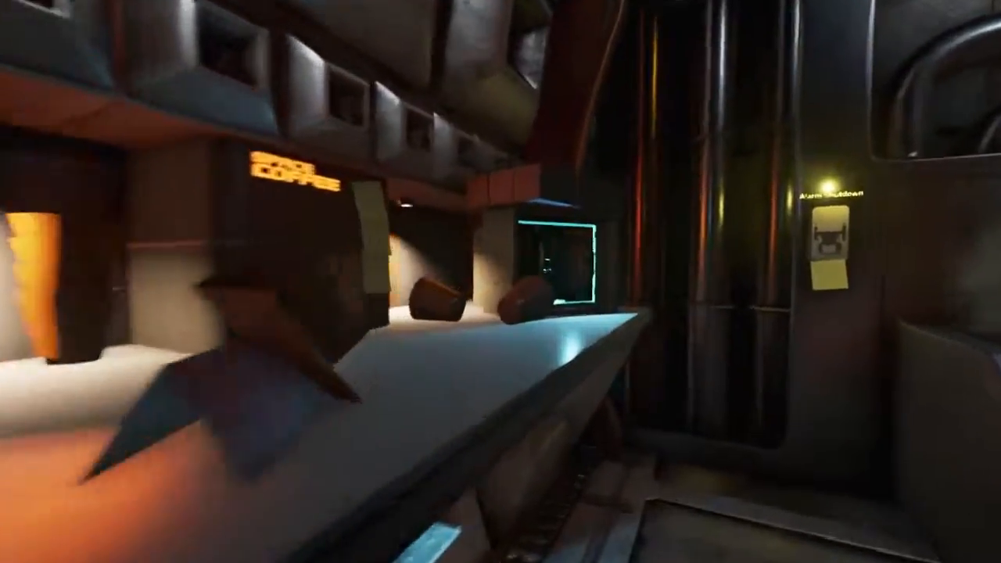
pyautogui.moveTo(500, 282)
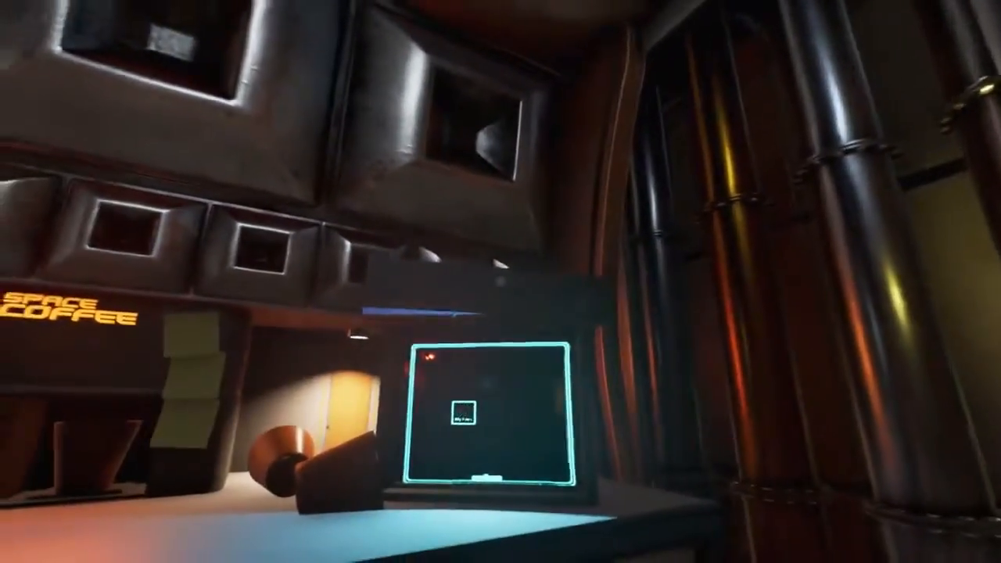
pyautogui.moveTo(500, 282)
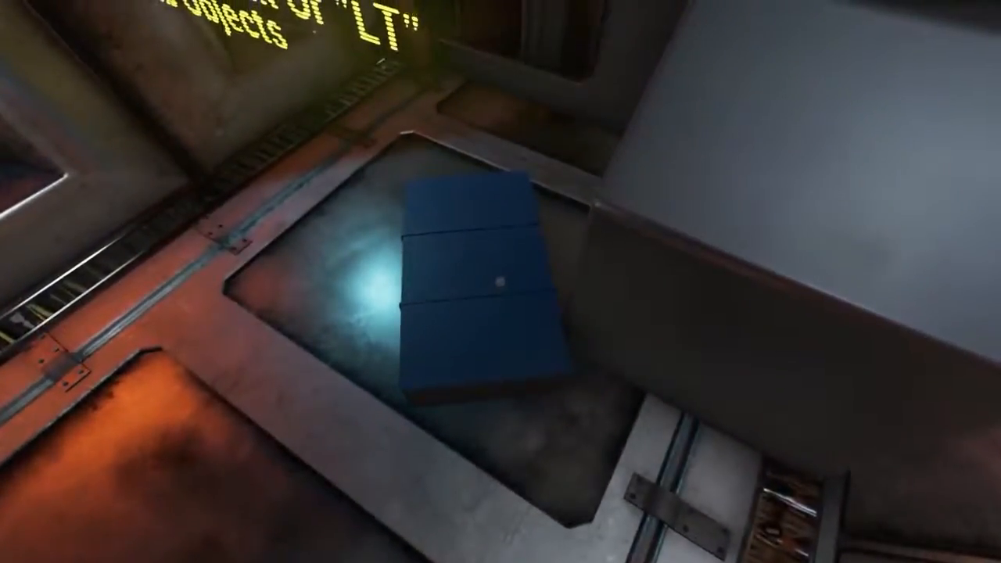
pyautogui.moveTo(501, 282)
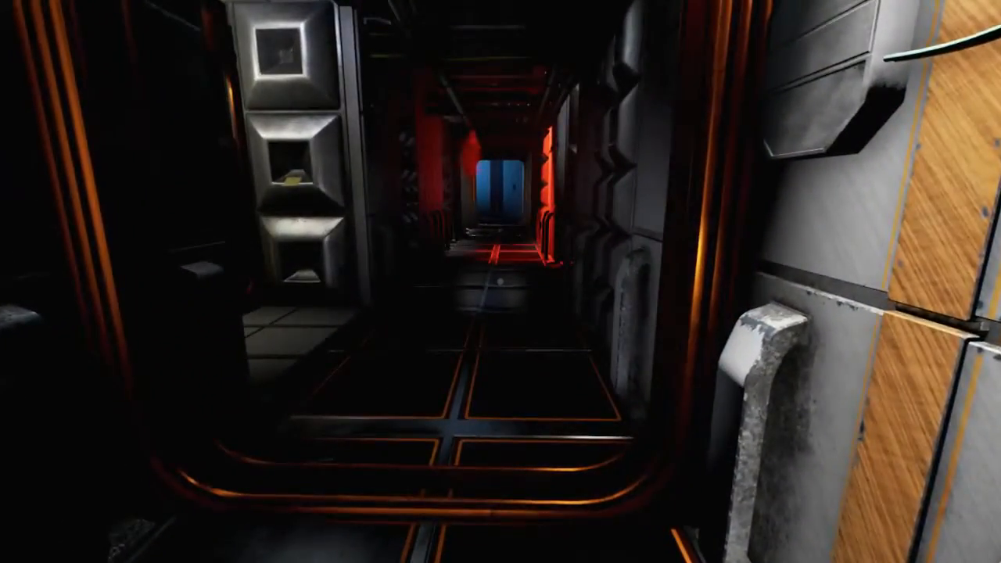
pyautogui.moveTo(501, 282)
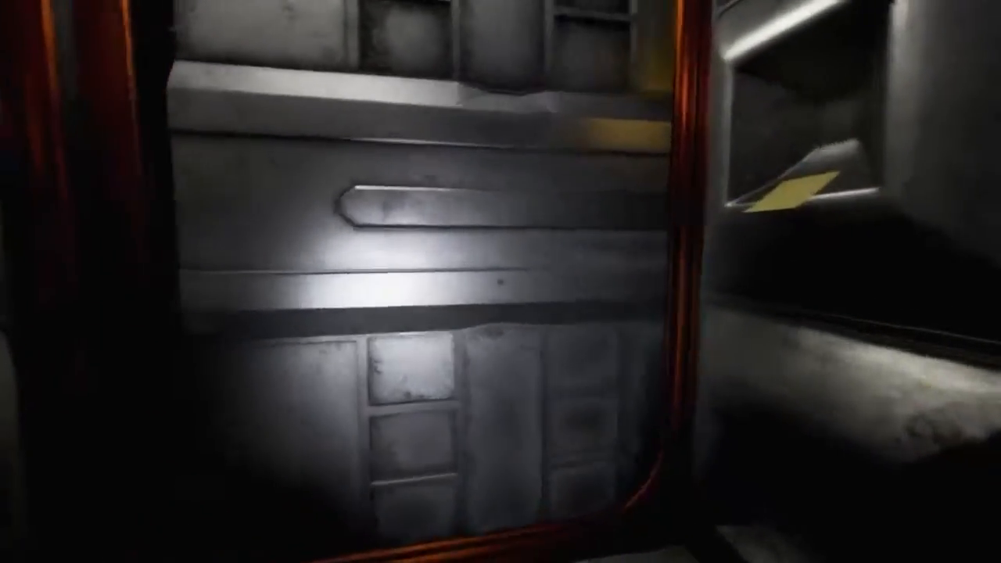
pyautogui.moveTo(501, 282)
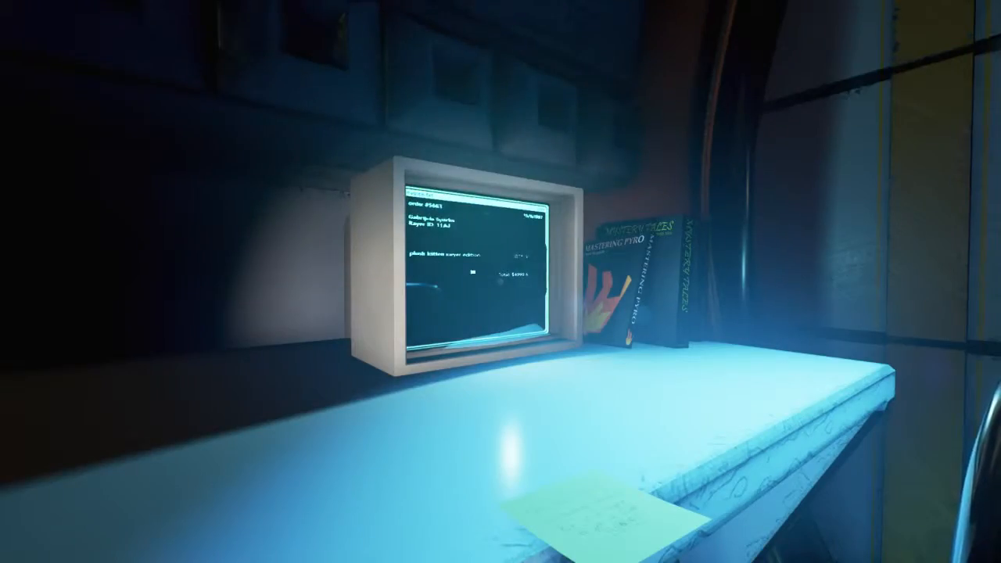
pyautogui.click(477, 266)
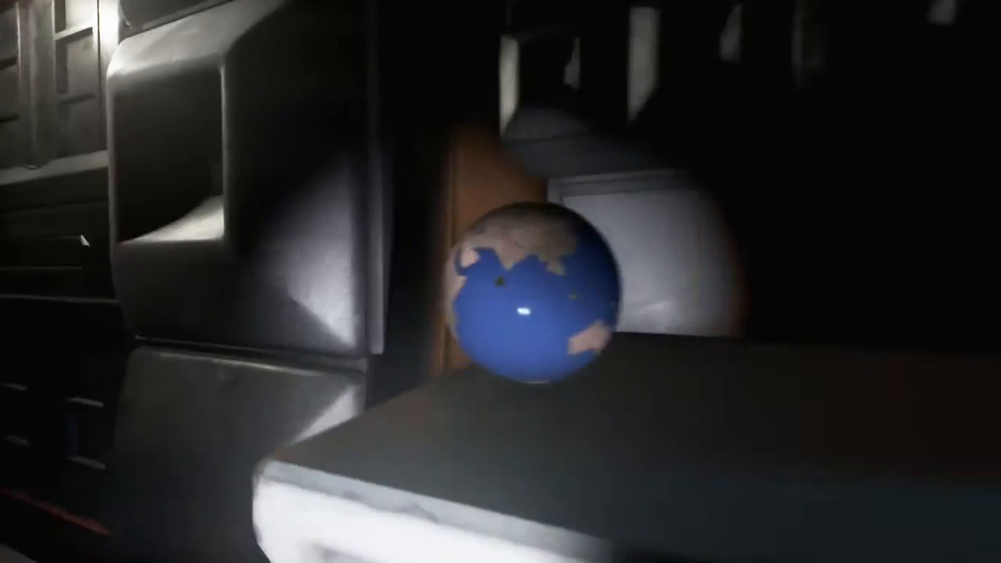
pyautogui.moveTo(500, 281)
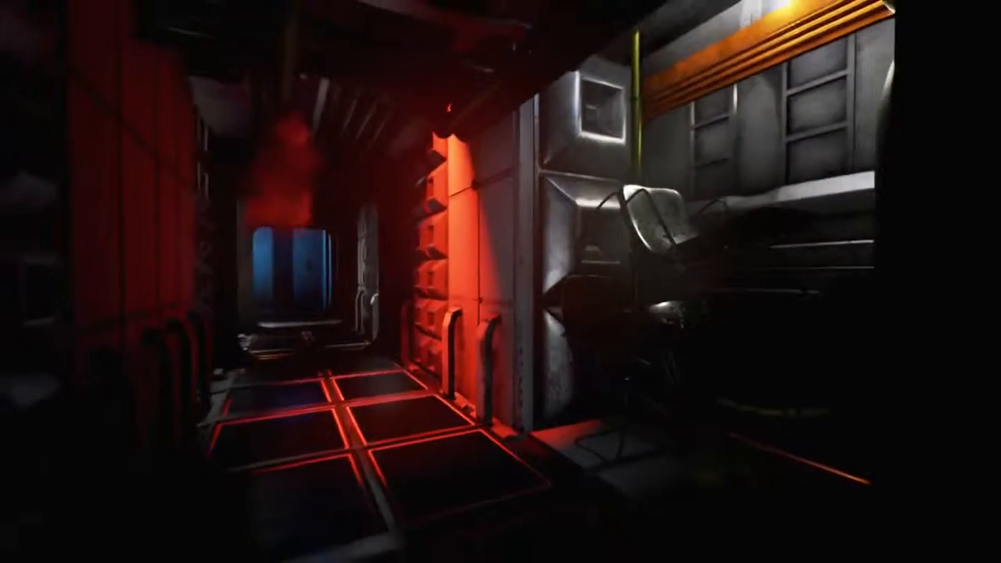
pyautogui.moveTo(501, 281)
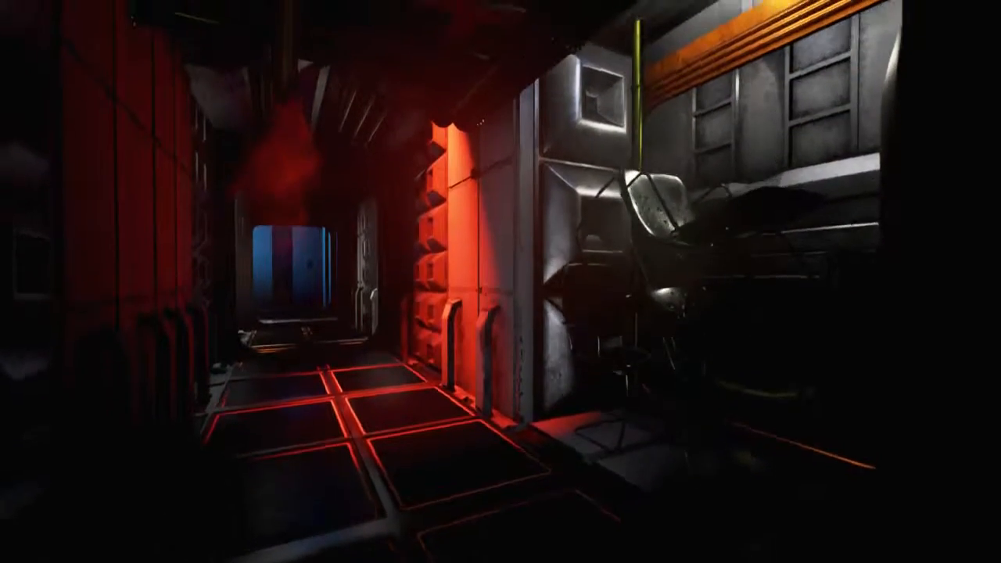
pyautogui.moveTo(500, 282)
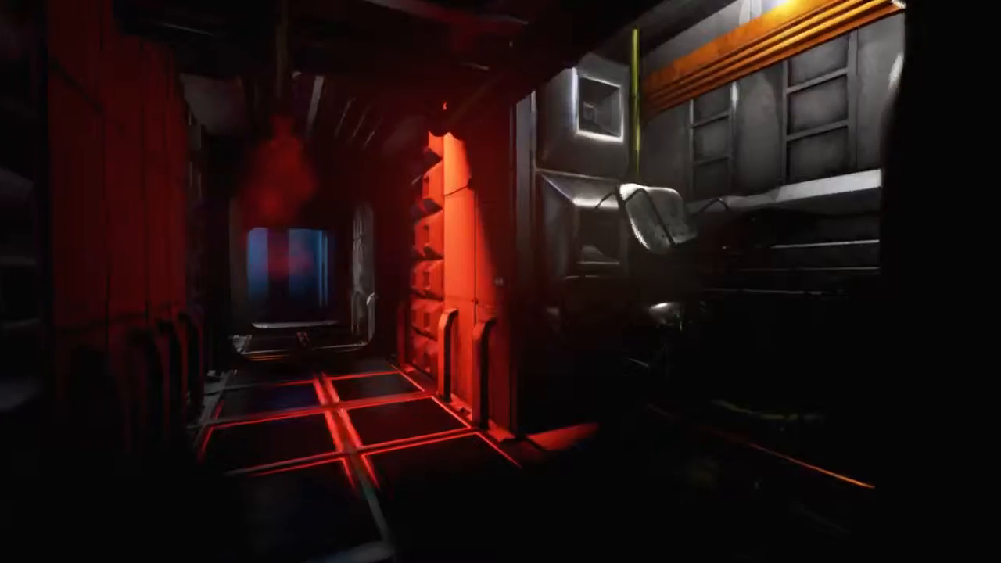
pyautogui.moveTo(500, 281)
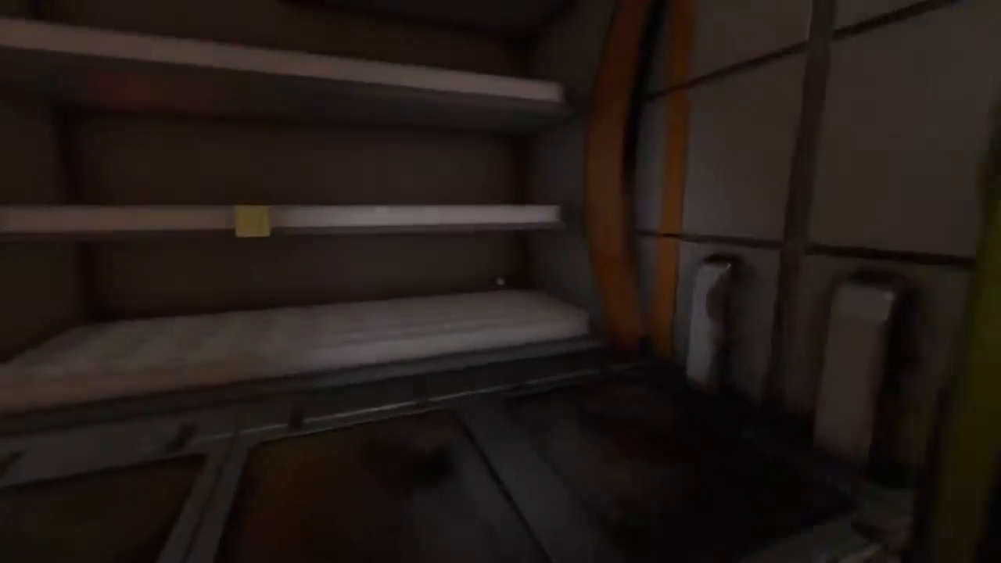
pyautogui.moveTo(500, 282)
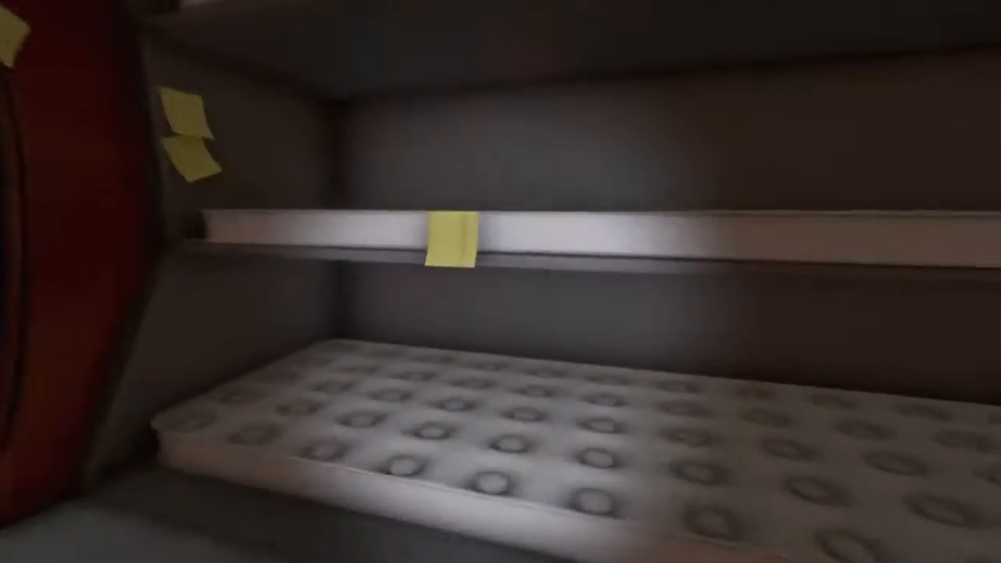
pyautogui.moveTo(500, 282)
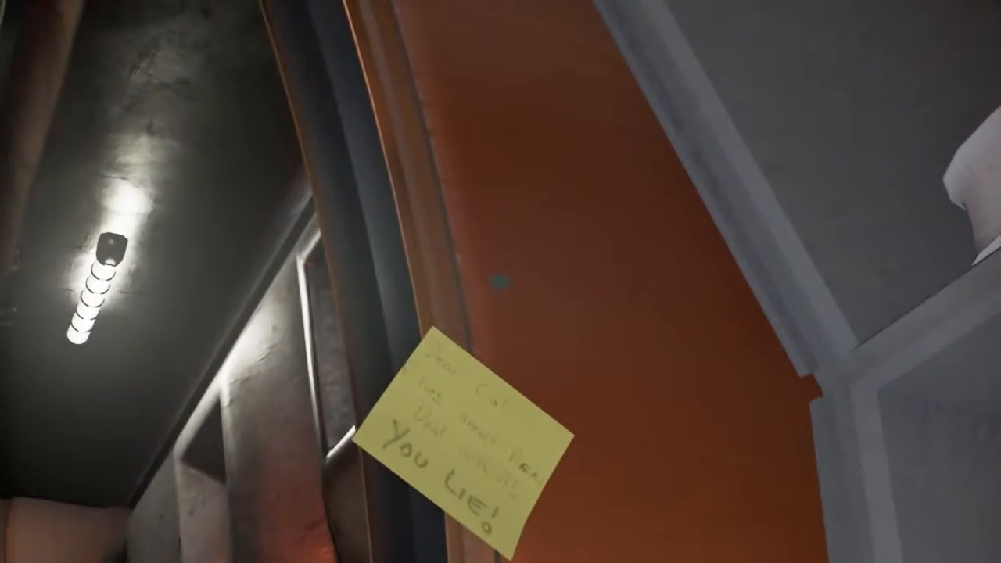
pyautogui.moveTo(501, 282)
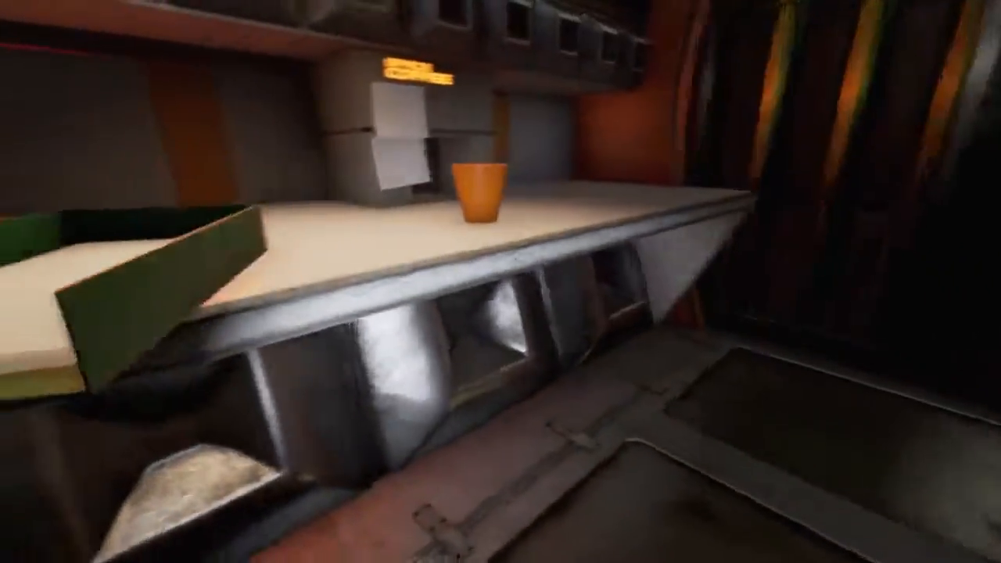
pyautogui.moveTo(501, 282)
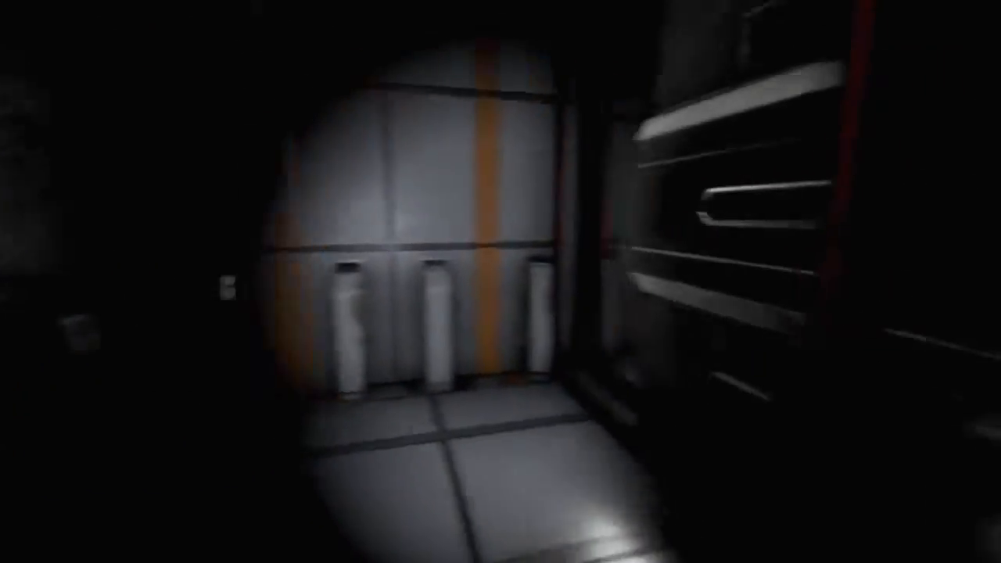
pyautogui.moveTo(500, 282)
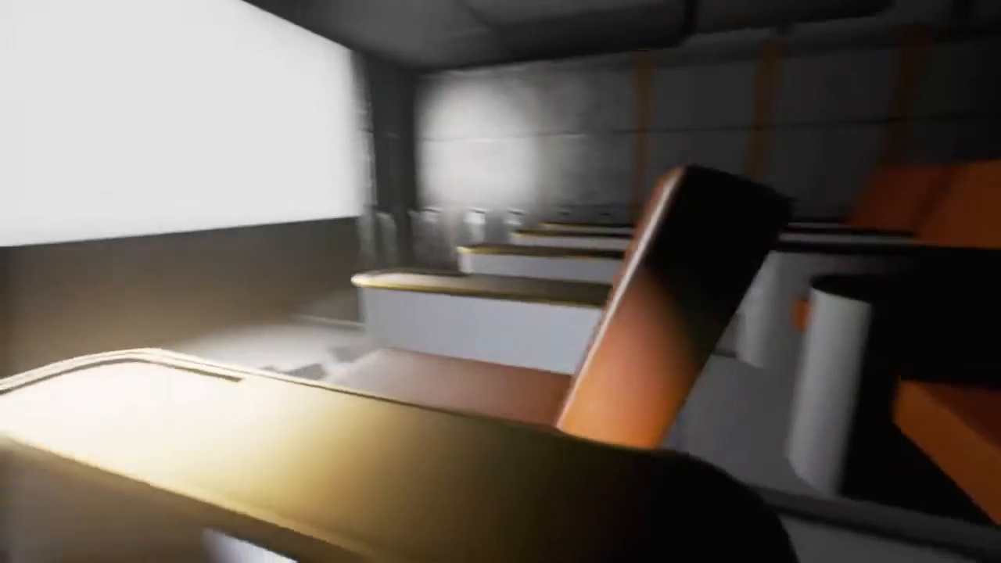
pyautogui.moveTo(501, 282)
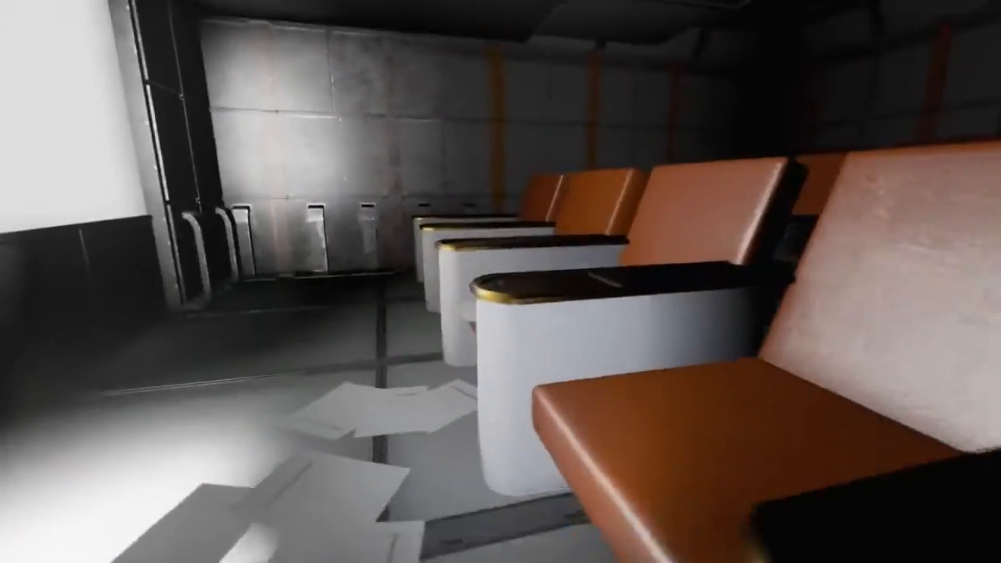
pyautogui.moveTo(501, 282)
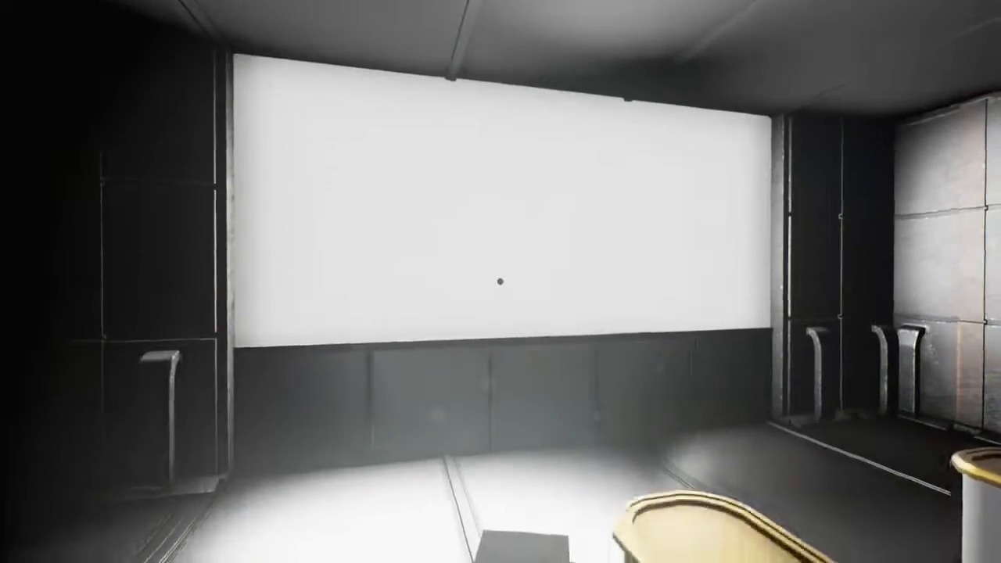
pyautogui.moveTo(500, 282)
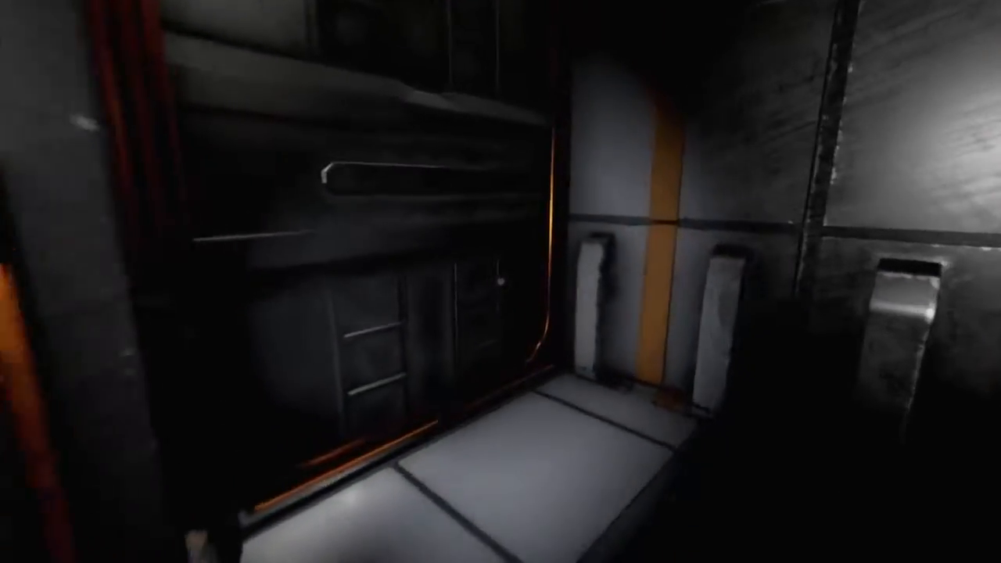
pyautogui.moveTo(500, 282)
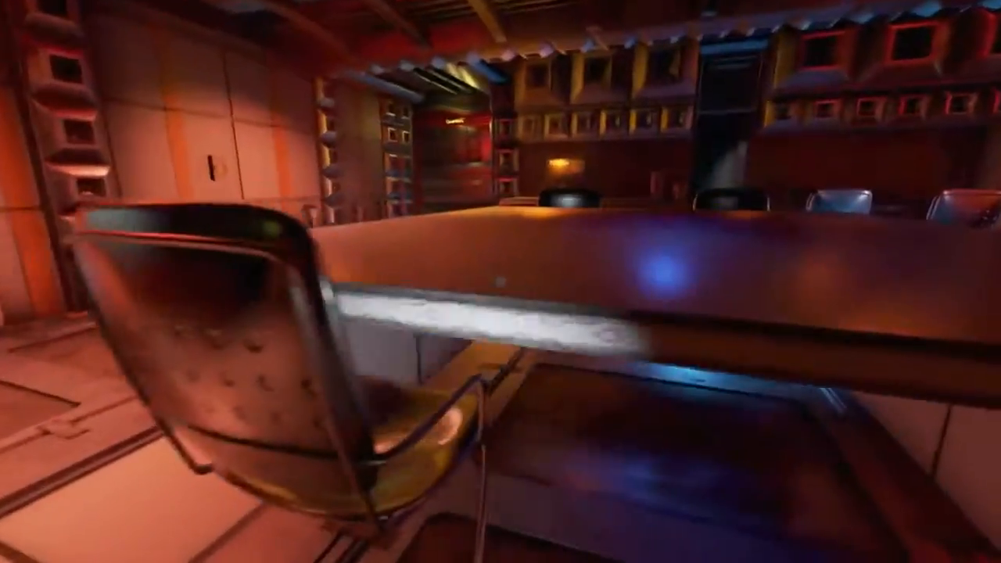
pyautogui.moveTo(501, 281)
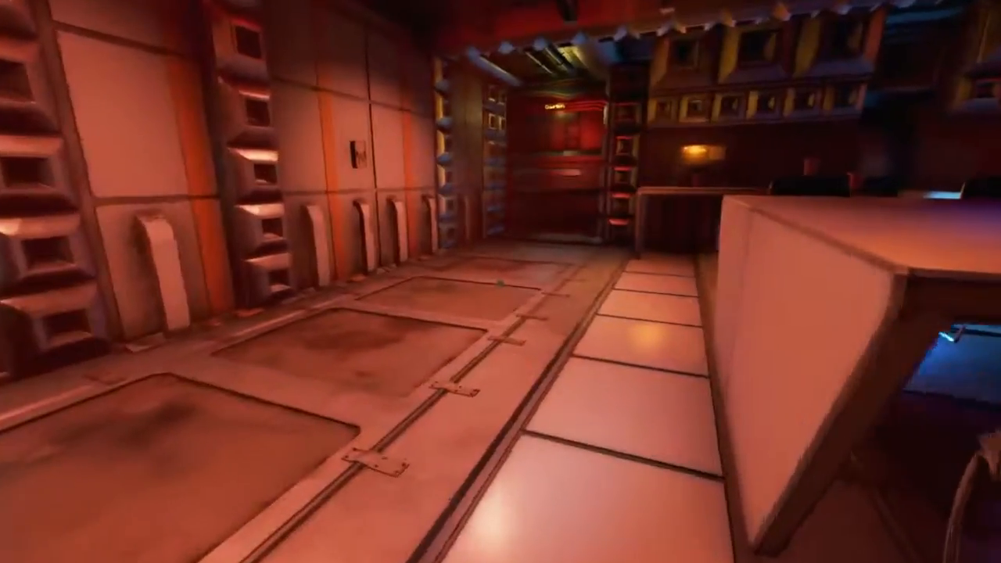
pyautogui.moveTo(501, 281)
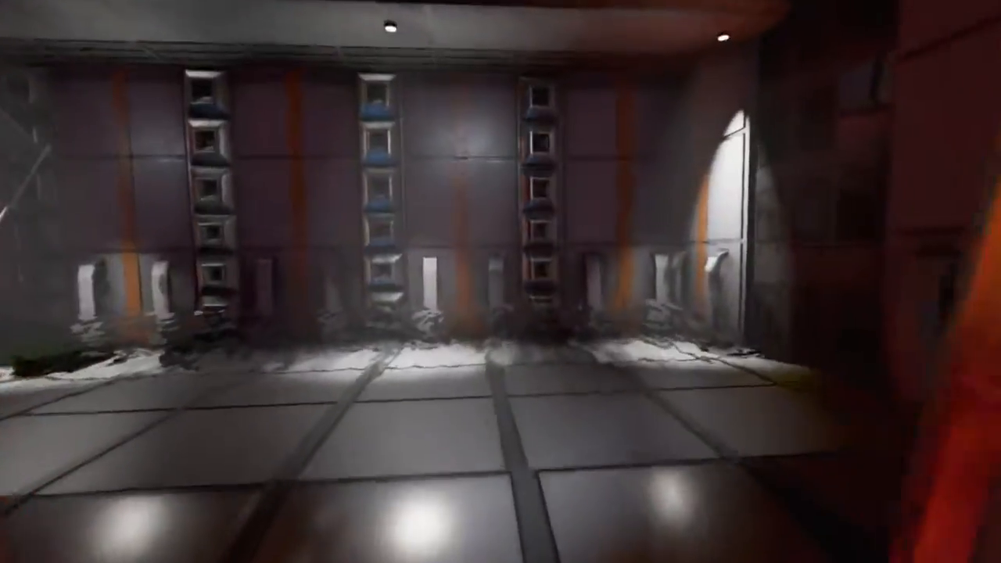
pyautogui.moveTo(500, 282)
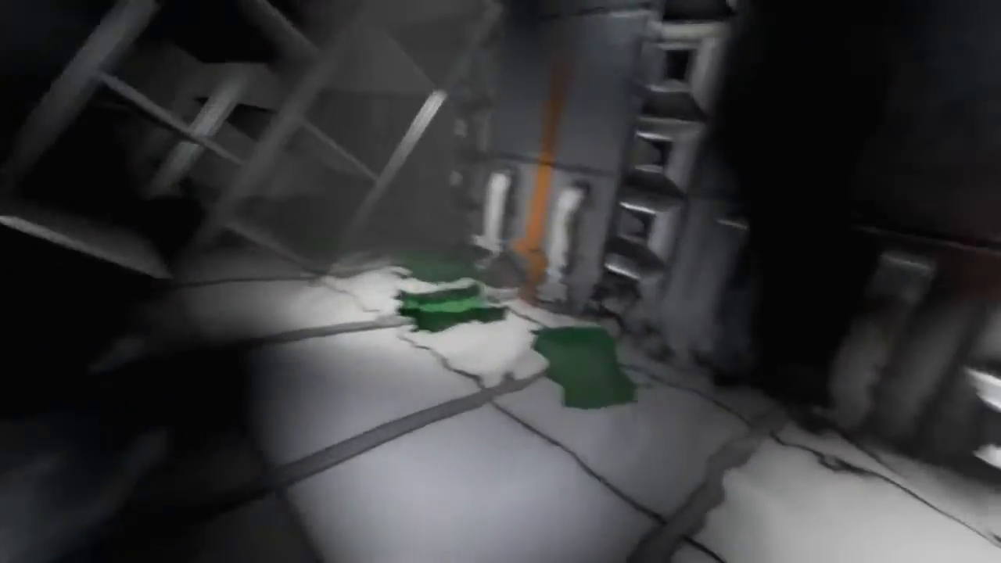
pyautogui.moveTo(500, 282)
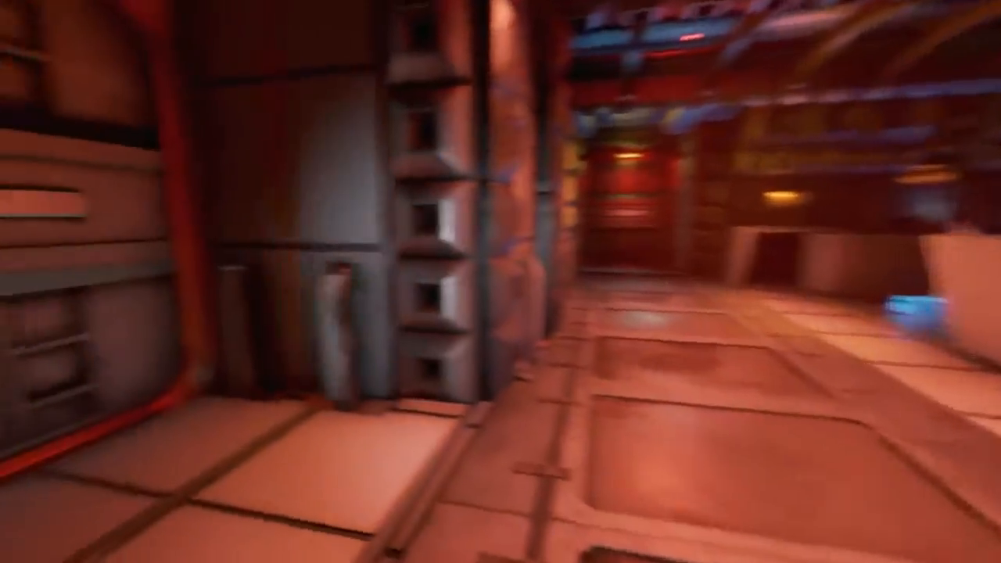
pyautogui.moveTo(501, 281)
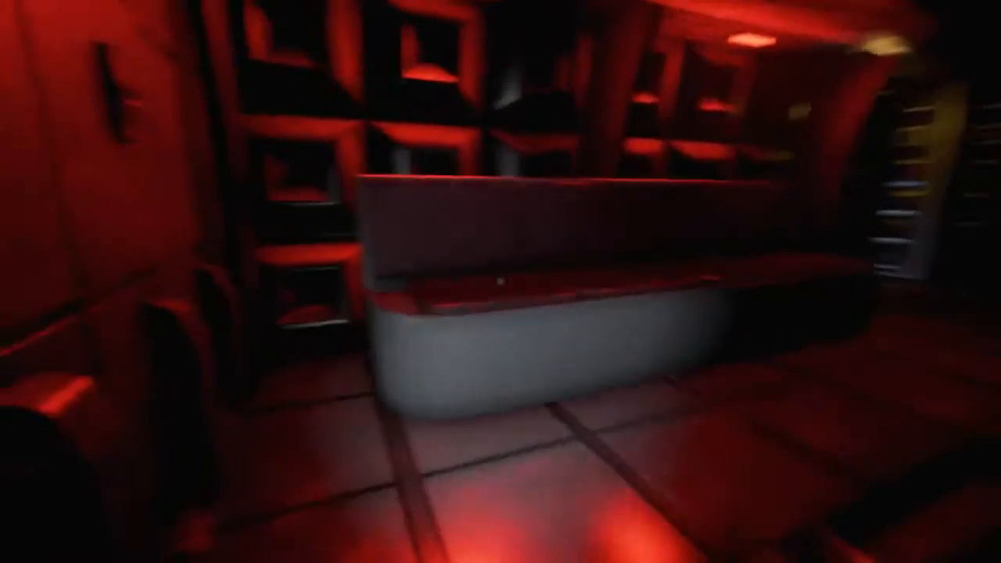
pyautogui.moveTo(500, 282)
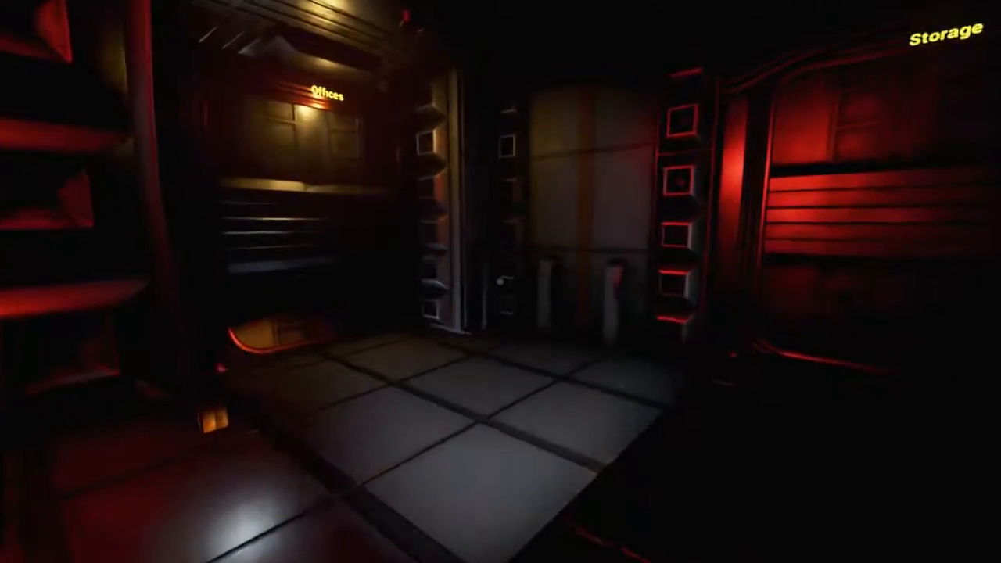
pyautogui.moveTo(500, 281)
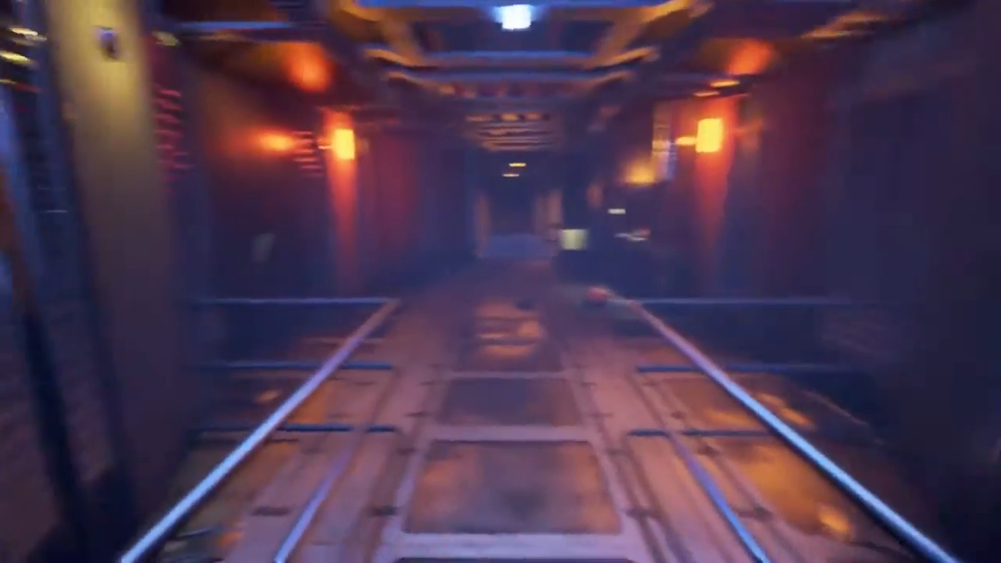
pyautogui.moveTo(501, 281)
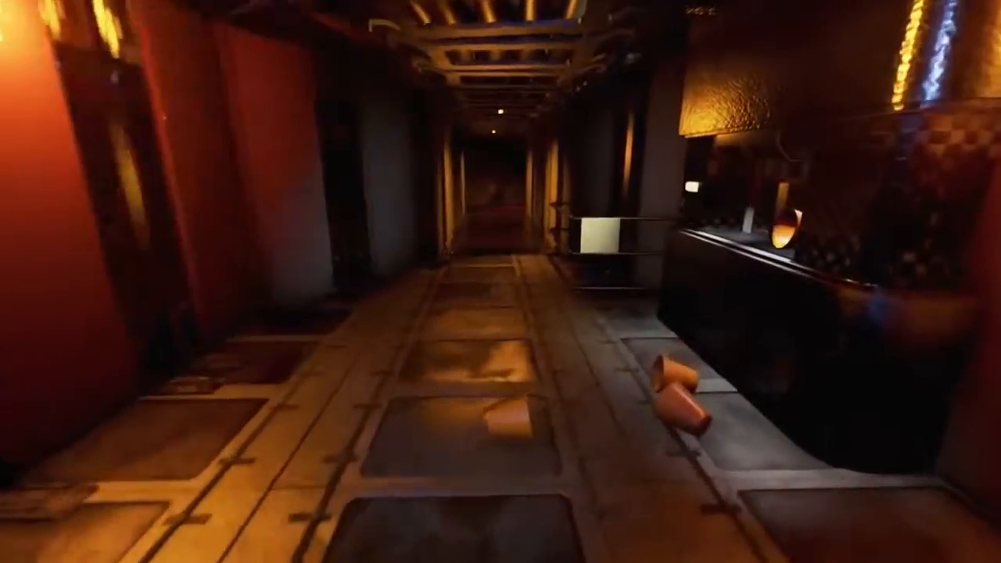
pyautogui.moveTo(501, 282)
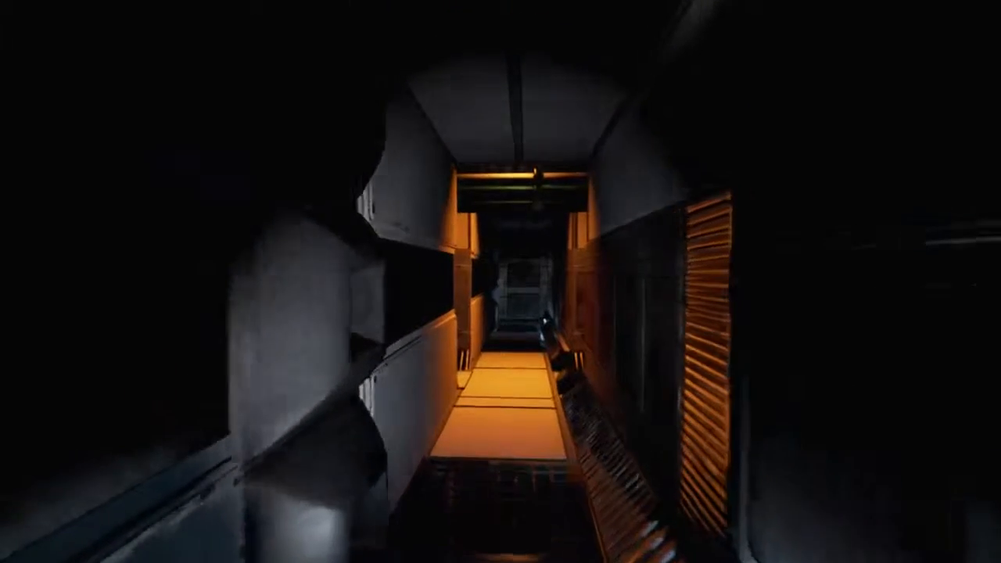
pyautogui.moveTo(500, 281)
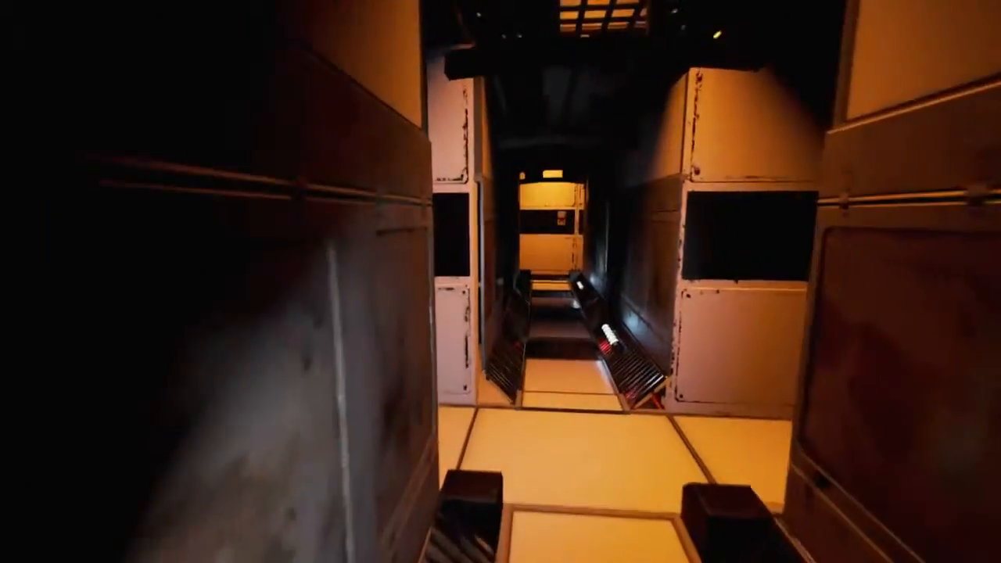
pyautogui.moveTo(501, 282)
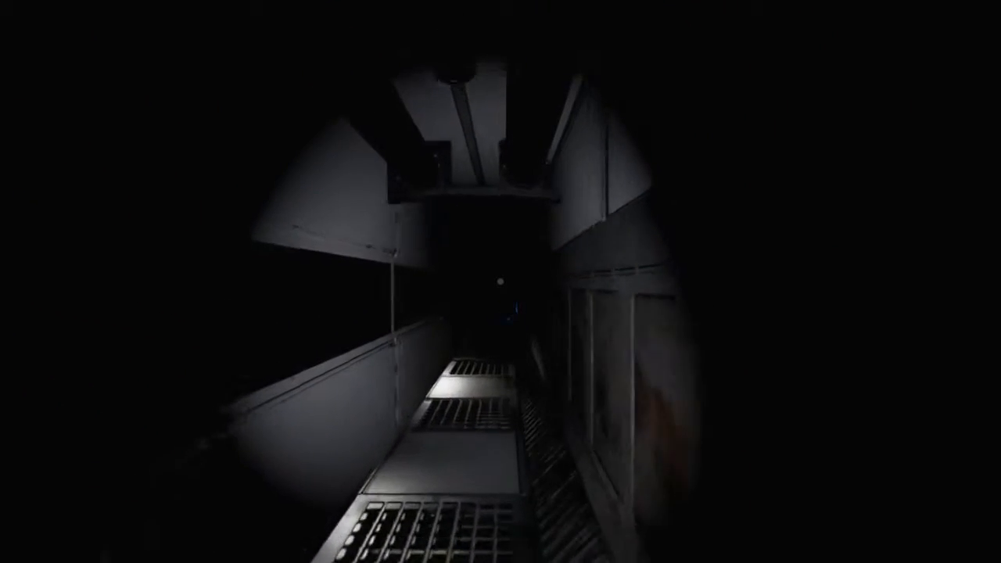
pyautogui.moveTo(501, 282)
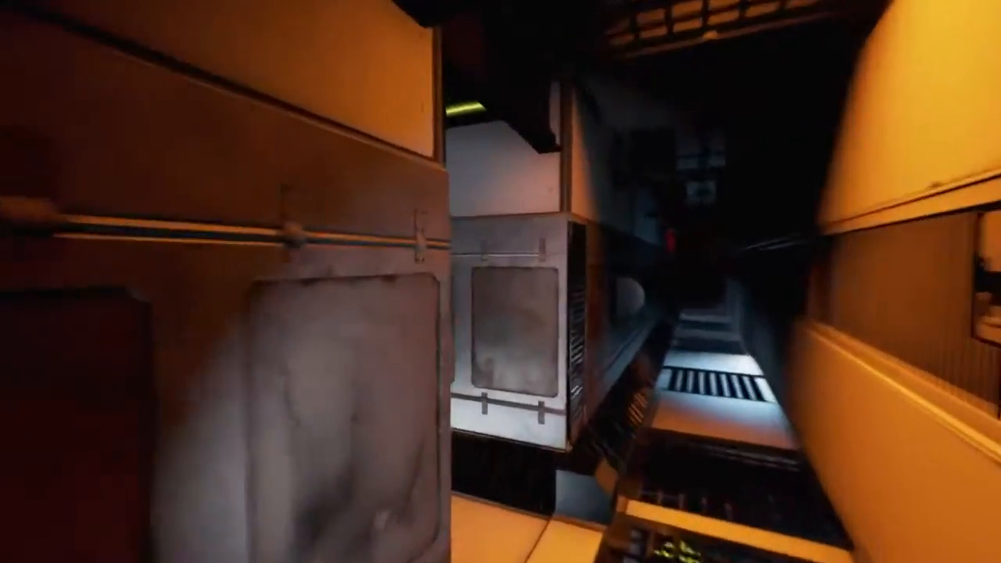
pyautogui.moveTo(500, 281)
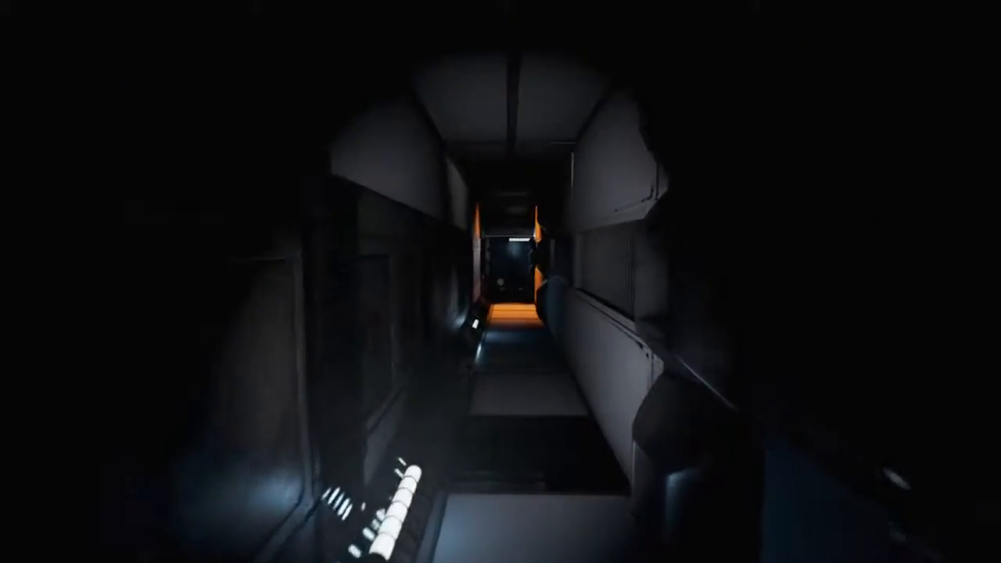
pyautogui.press('w')
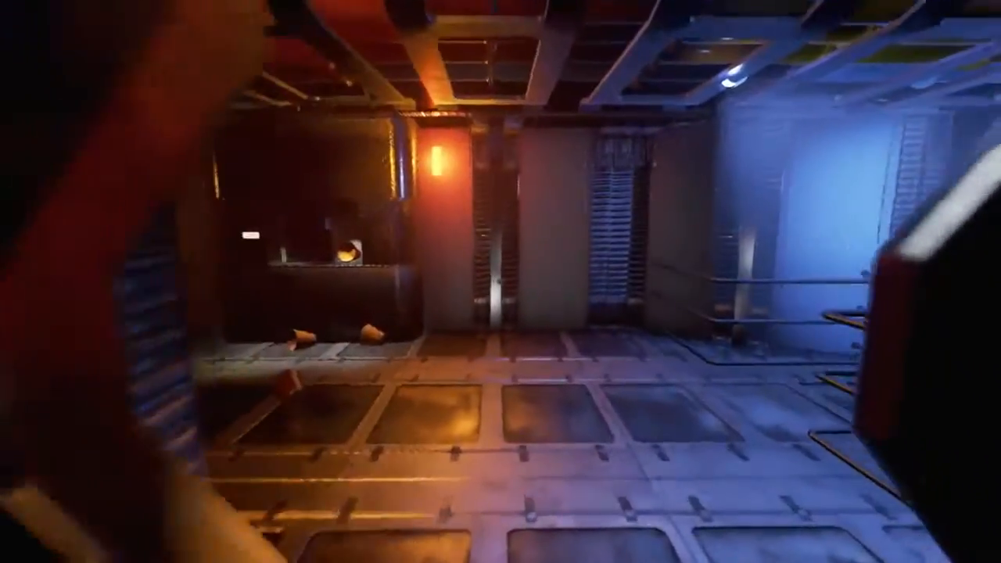
pyautogui.moveTo(501, 282)
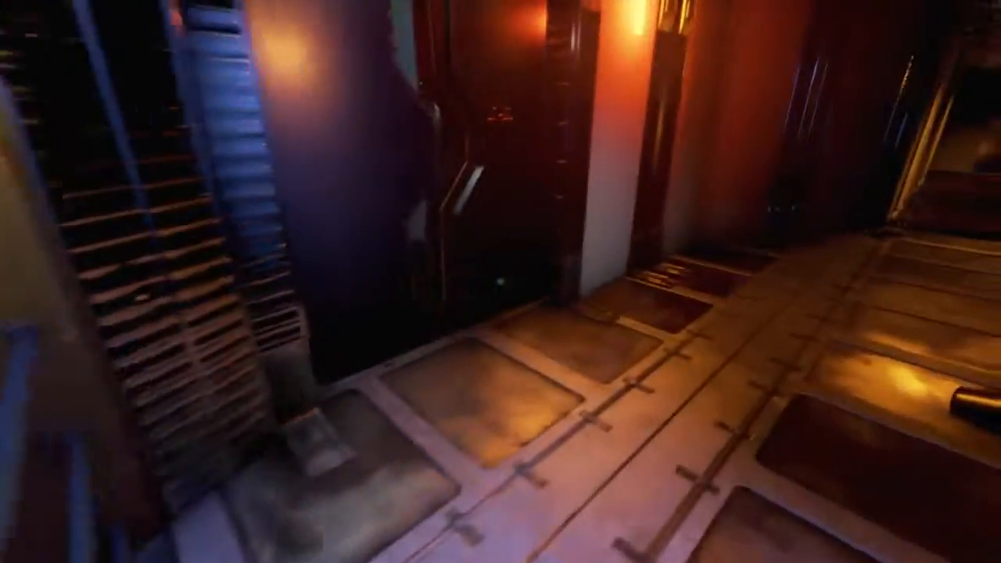
pyautogui.moveTo(500, 282)
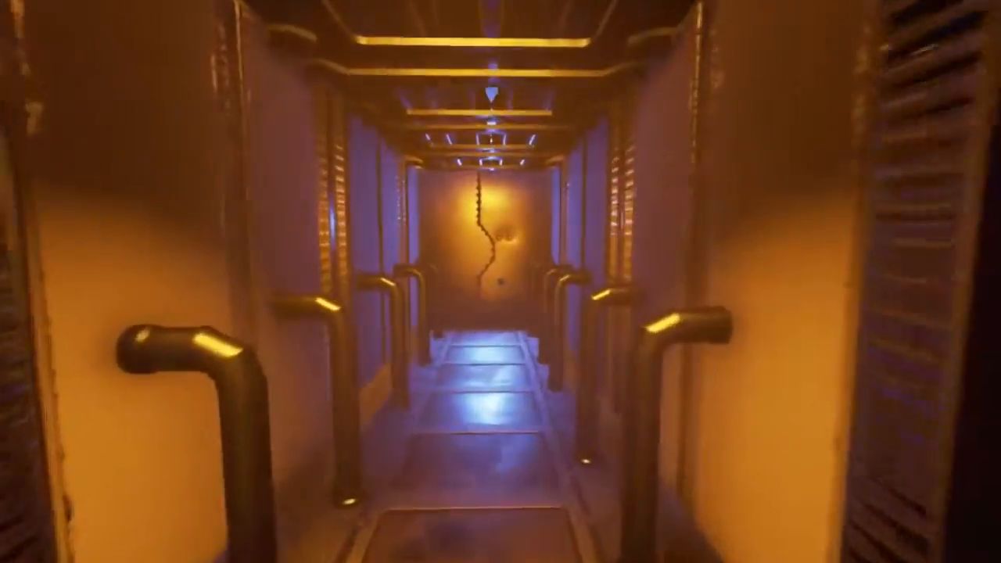
pyautogui.press('w')
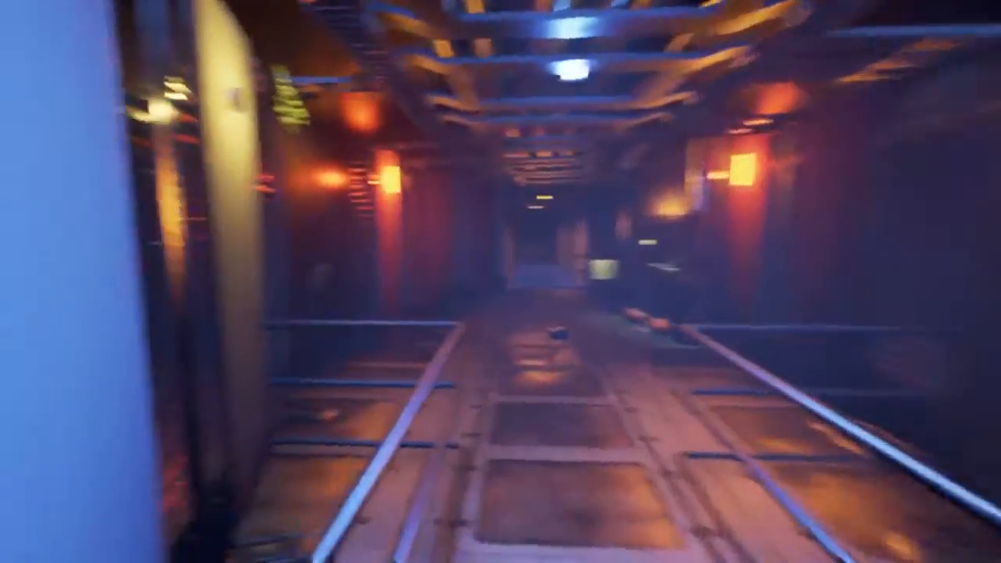
pyautogui.moveTo(500, 281)
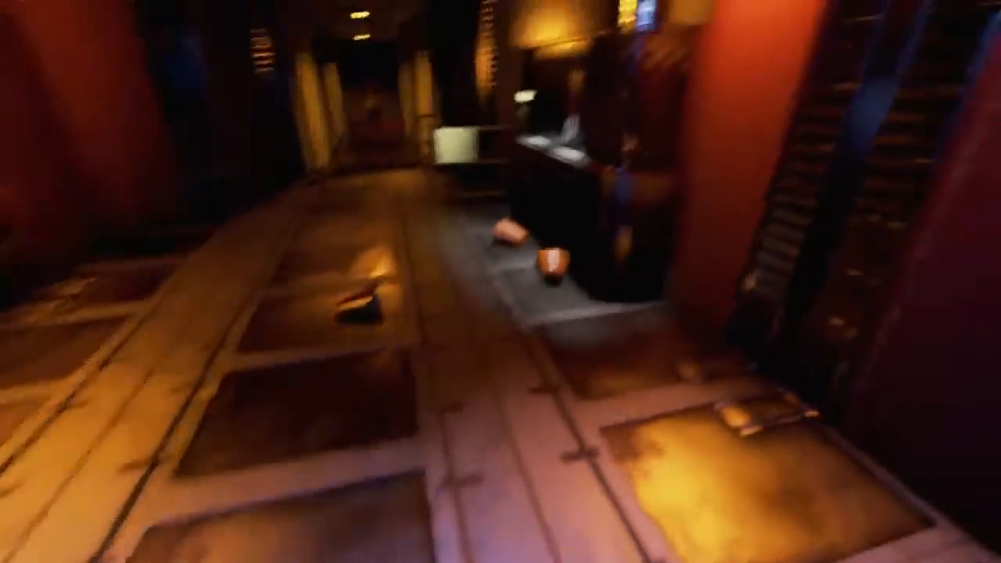
pyautogui.moveTo(501, 282)
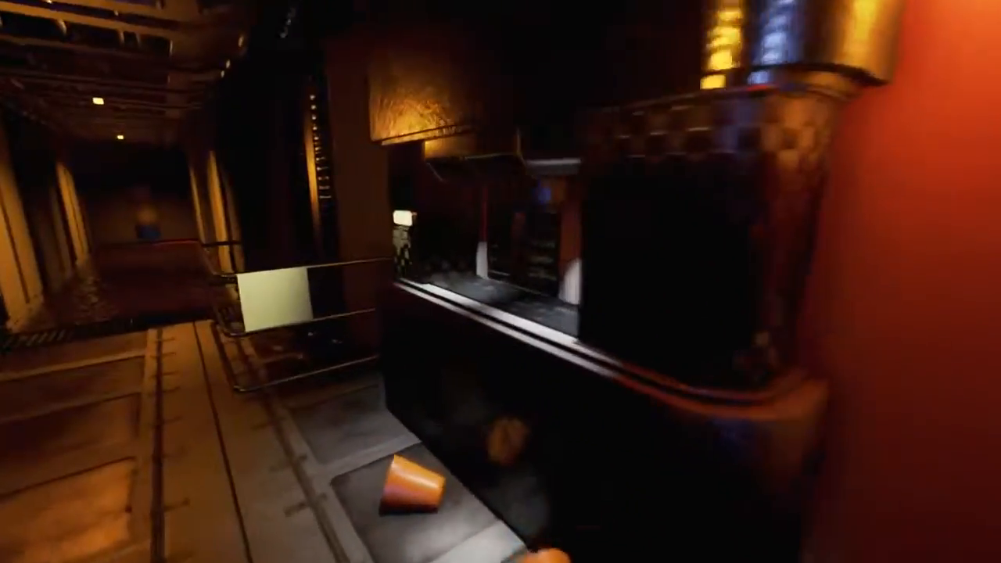
pyautogui.moveTo(500, 281)
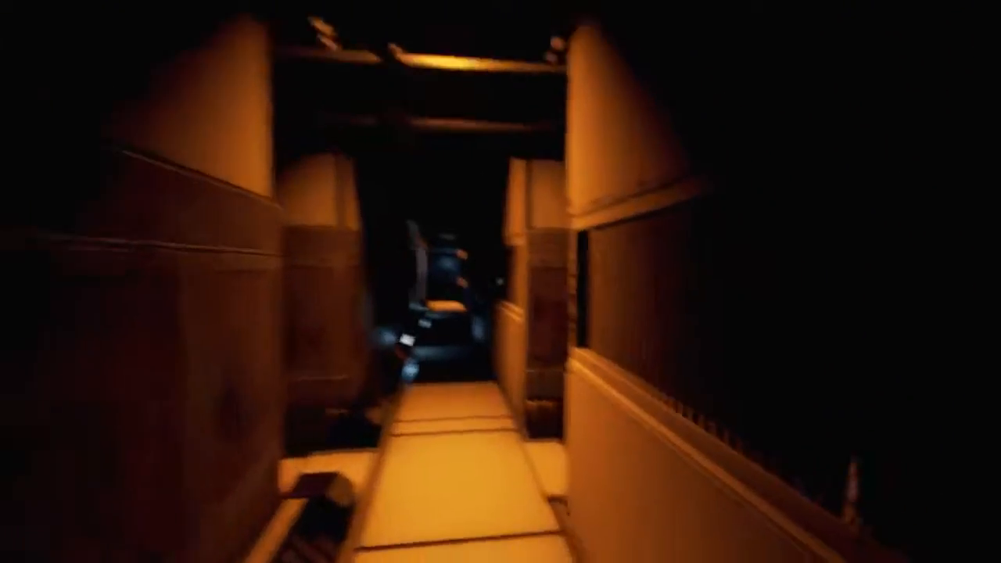
pyautogui.moveTo(501, 282)
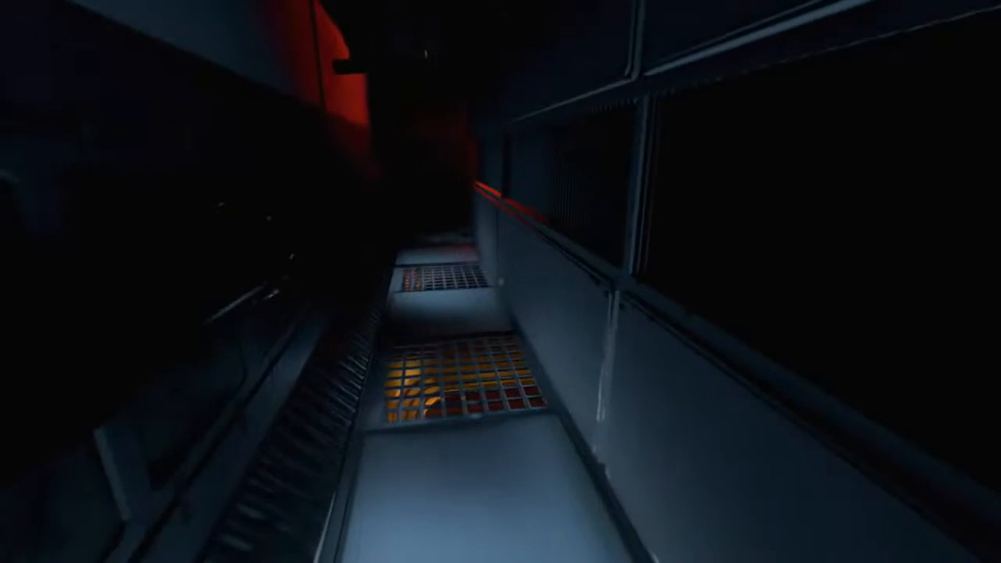
pyautogui.moveTo(501, 282)
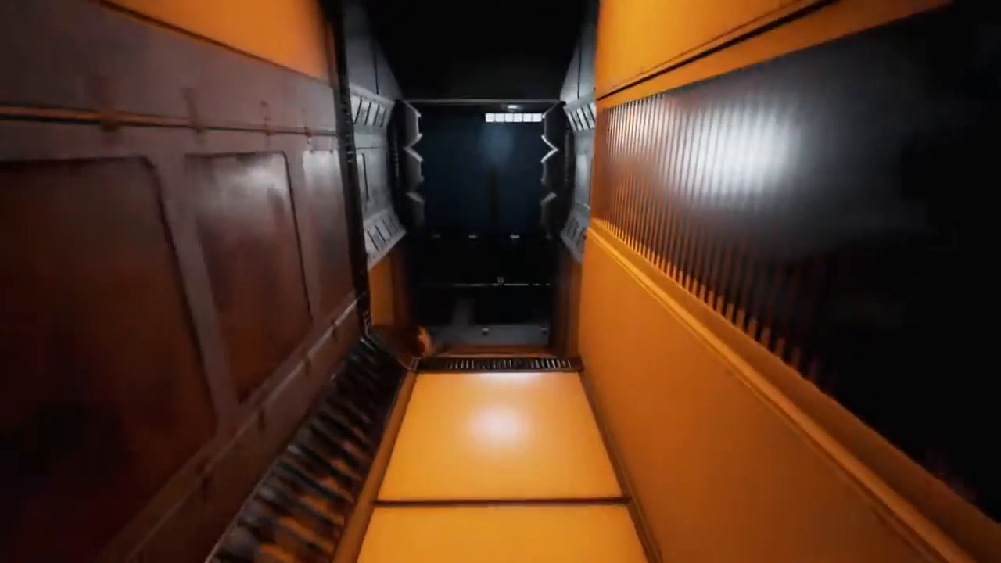
pyautogui.moveTo(500, 282)
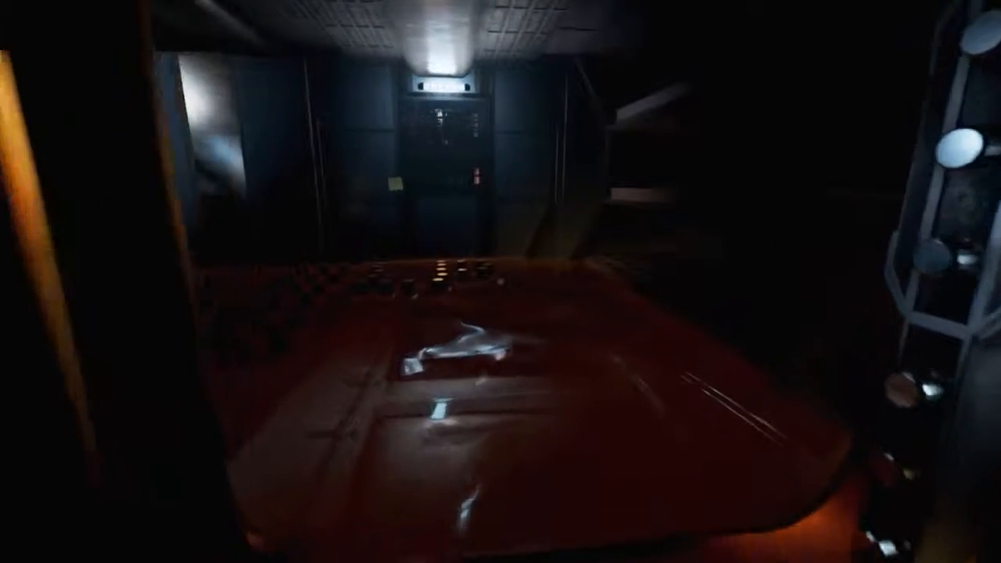
pyautogui.moveTo(500, 281)
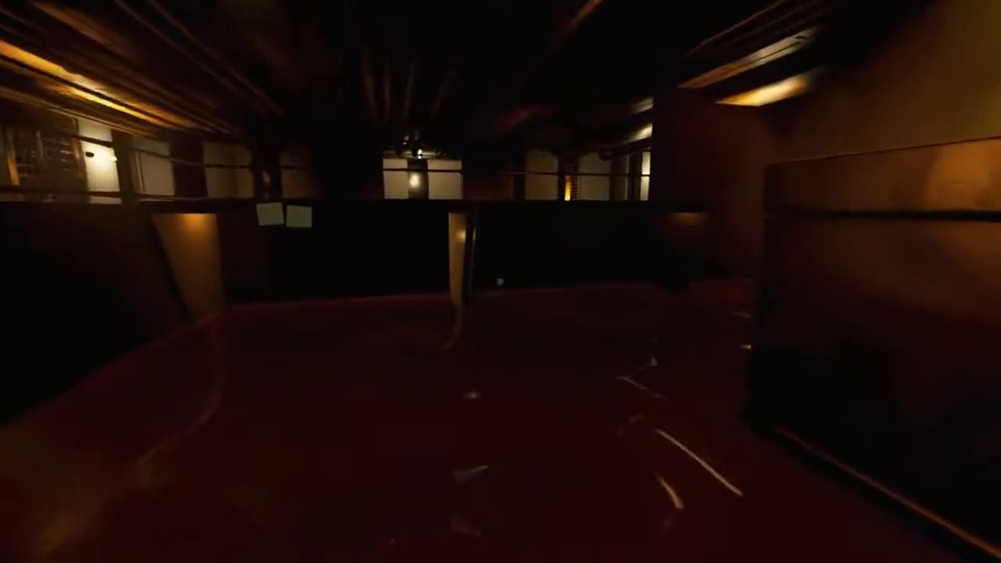
pyautogui.moveTo(500, 282)
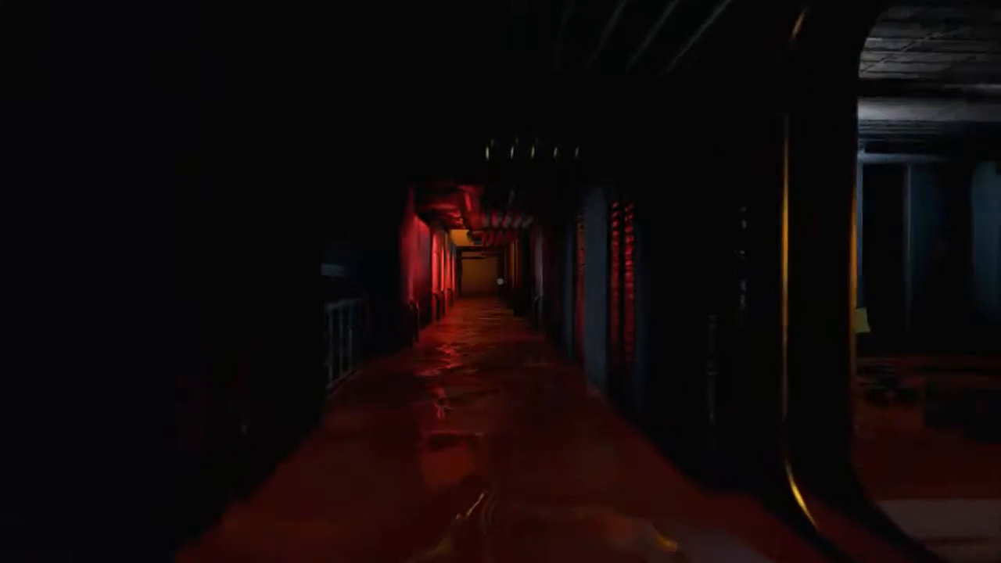
pyautogui.moveTo(501, 281)
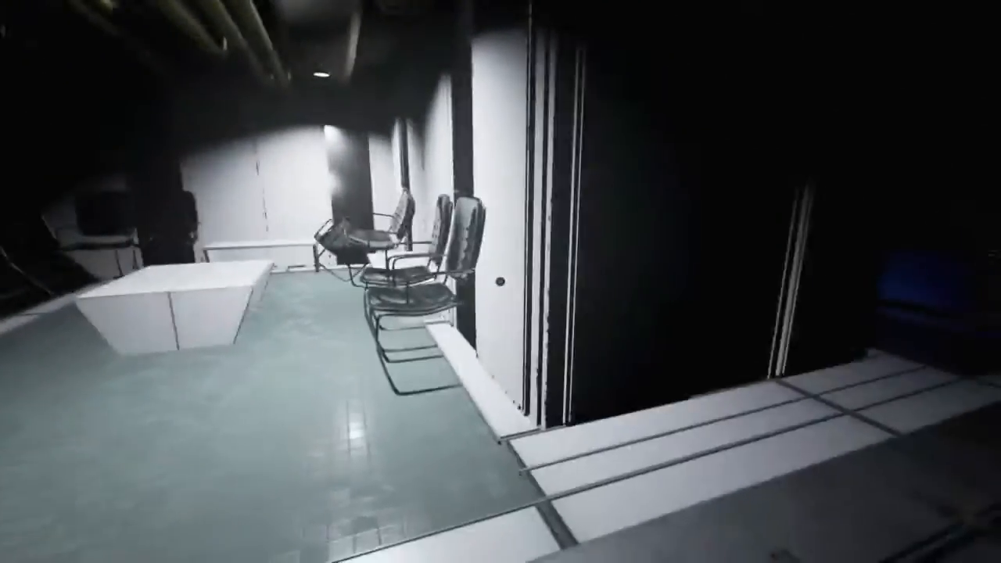
pyautogui.moveTo(501, 282)
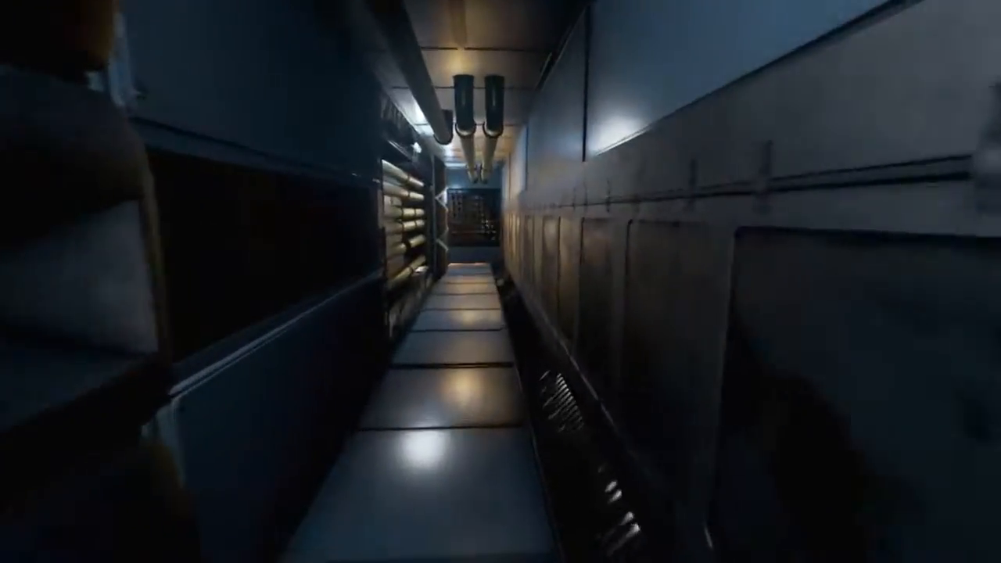
pyautogui.moveTo(501, 282)
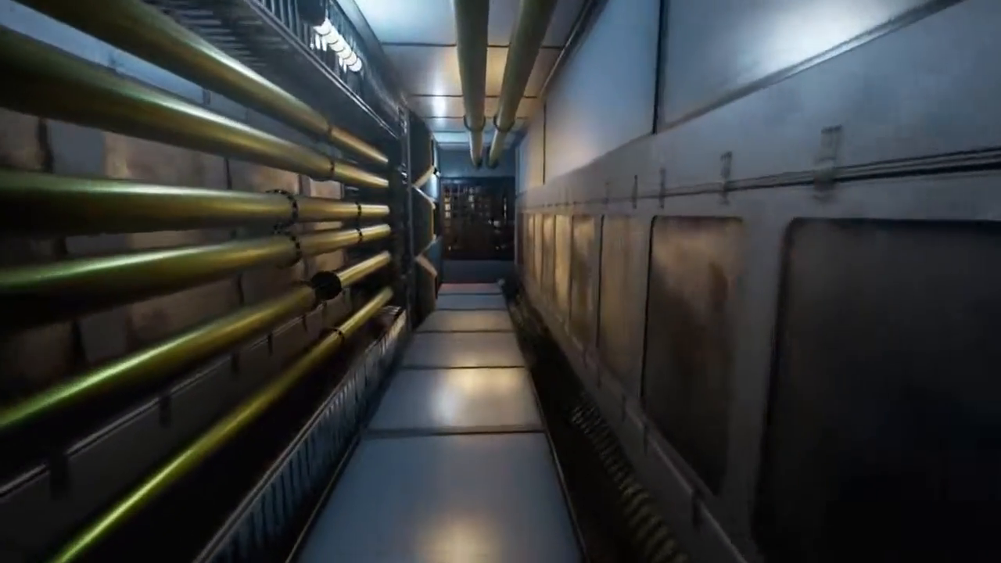